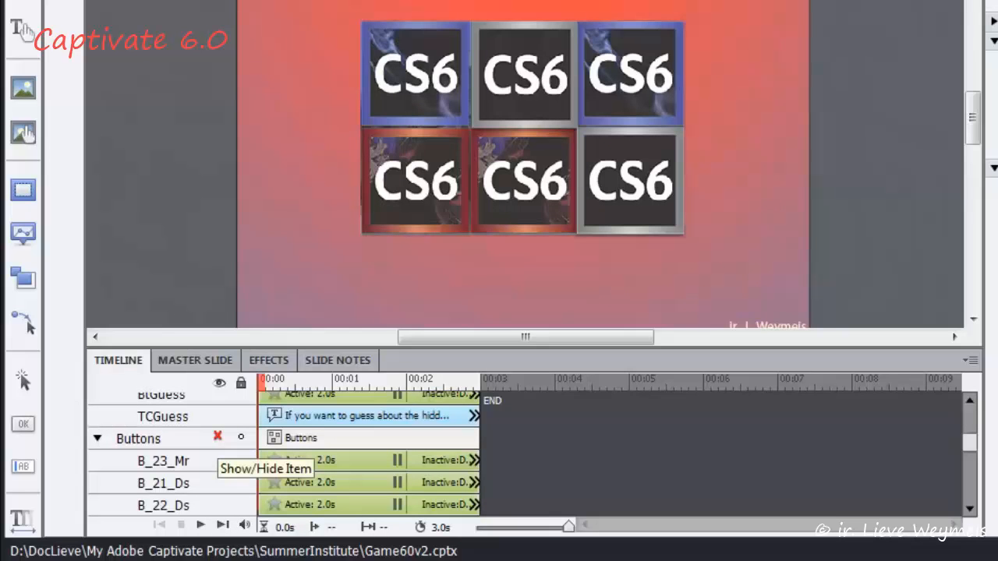
# Reveal the Buttons group via its Timeline eye so the smart shapes cover the CS6 images.
pyautogui.click(218, 437)
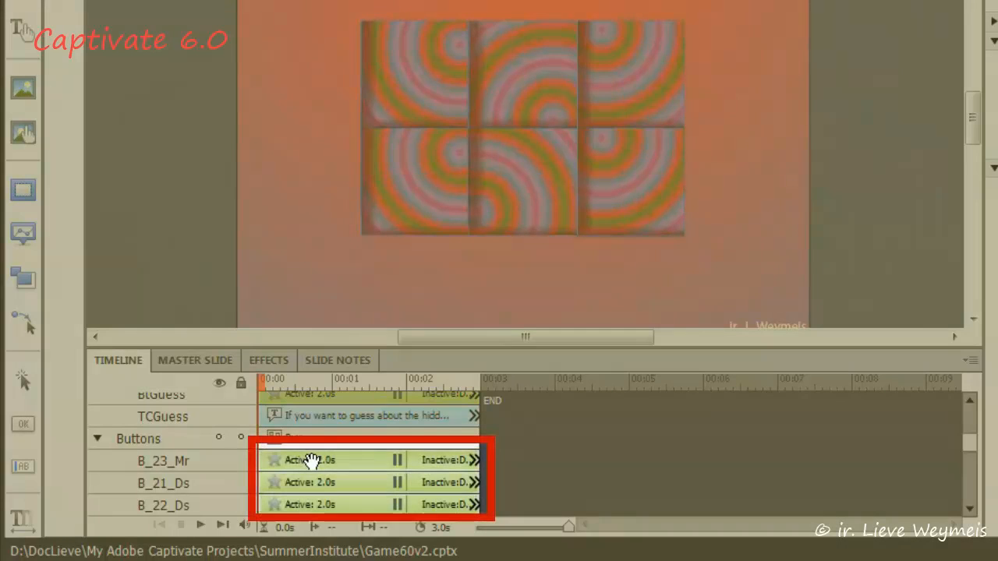
pyautogui.click(318, 459)
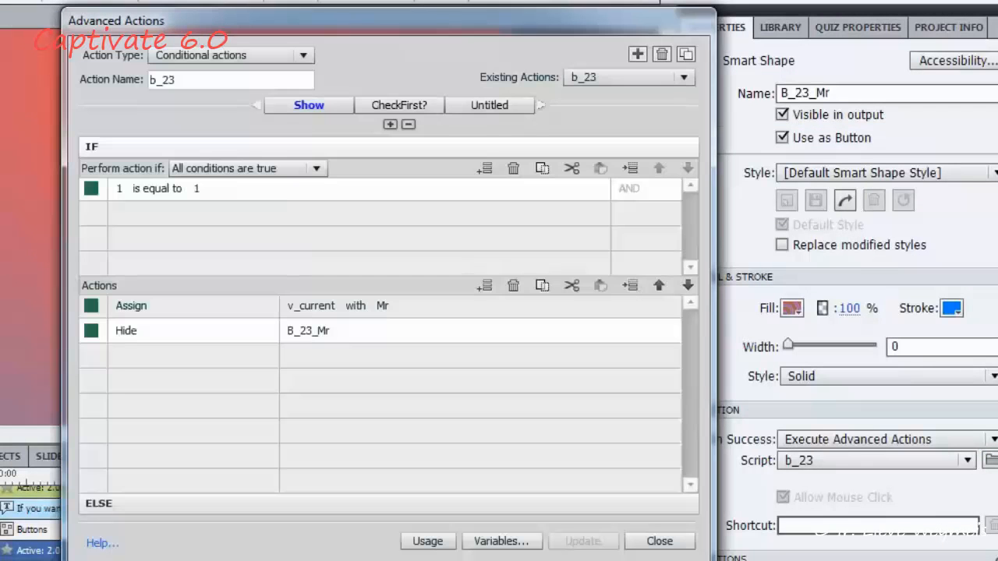
# Select b_23 in Existing Actions to view its assign v_current and hide B_23_Mr lines.
pyautogui.click(156, 331)
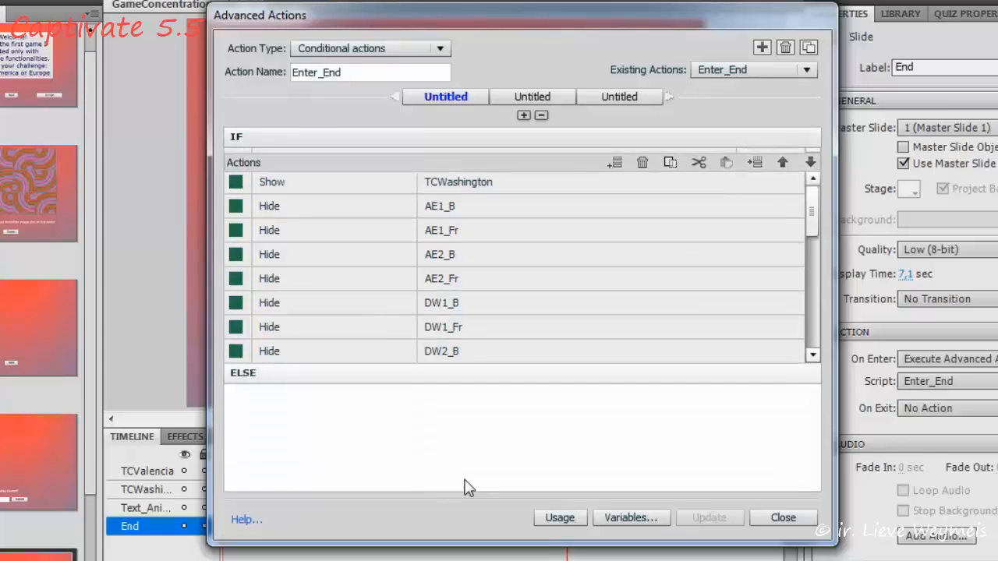
# Review the long list of individual Hide lines in Enter_End and close the editor.
pyautogui.scroll(-3)
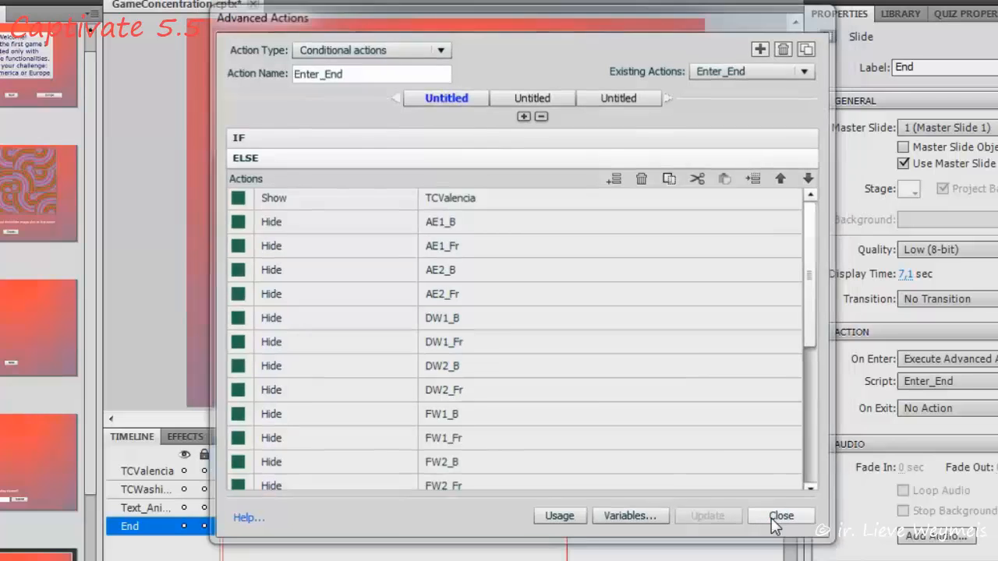
pyautogui.click(781, 514)
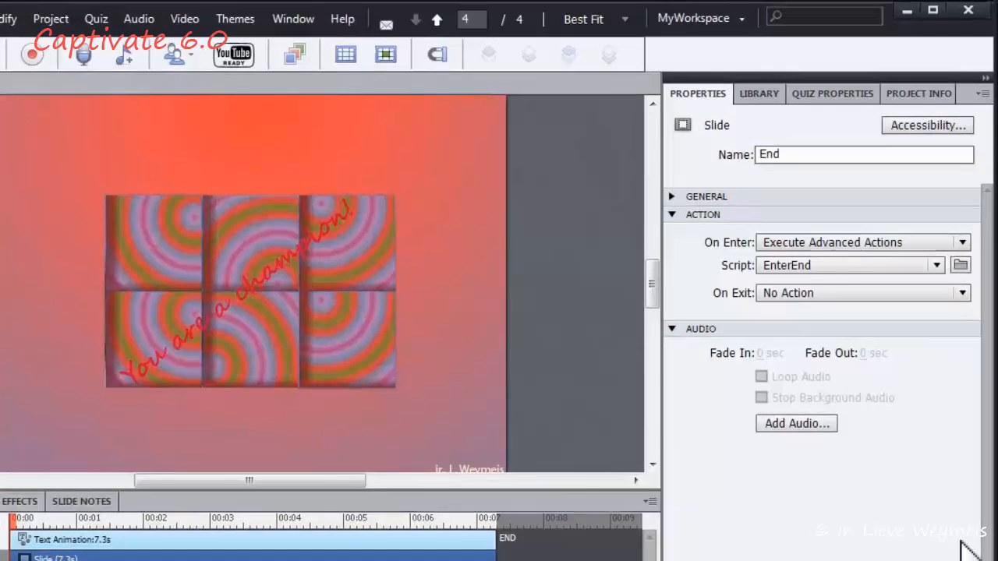
pyautogui.moveTo(970, 296)
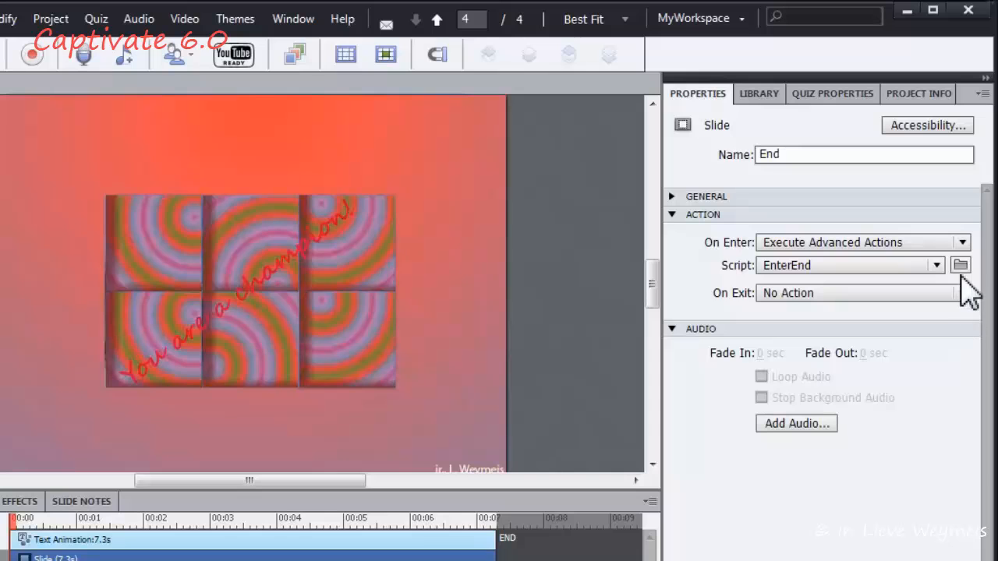
# Show the EnterEnd script that hides only the Buttons and Mnemonics groups.
pyautogui.click(961, 265)
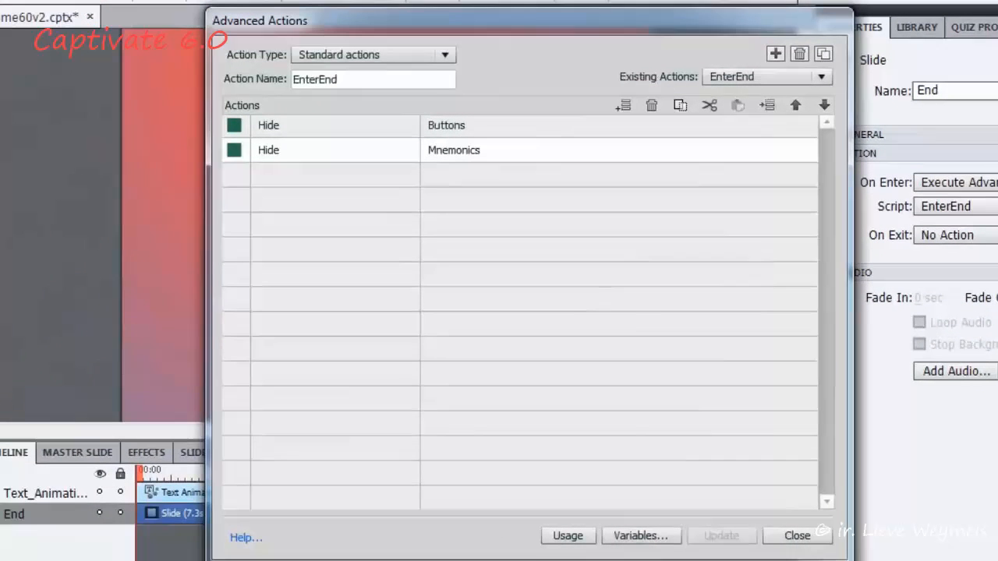